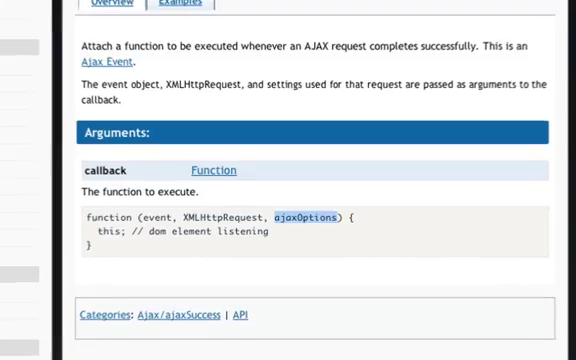
Step: Append +file to the ajaxStart handler's "Loading: " footer message in doAjaxStart
scroll("down", 3)
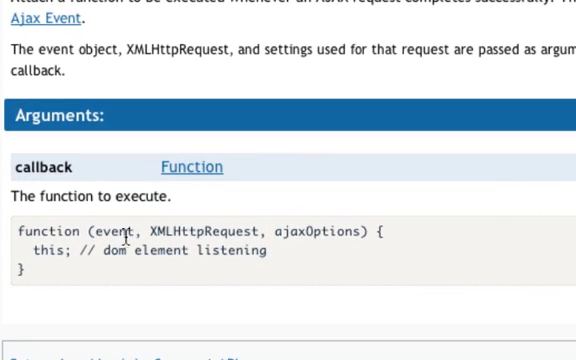
double_click(205, 231)
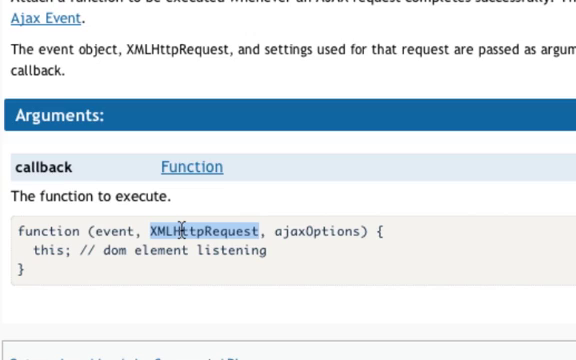
double_click(320, 232)
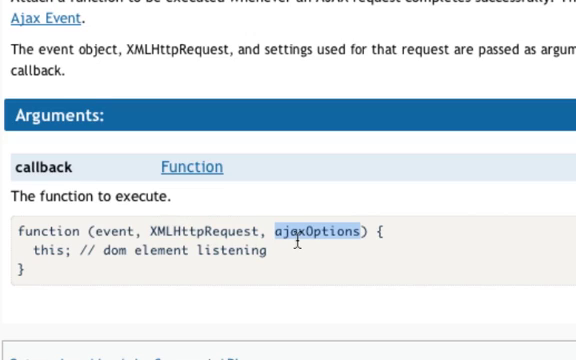
double_click(204, 232)
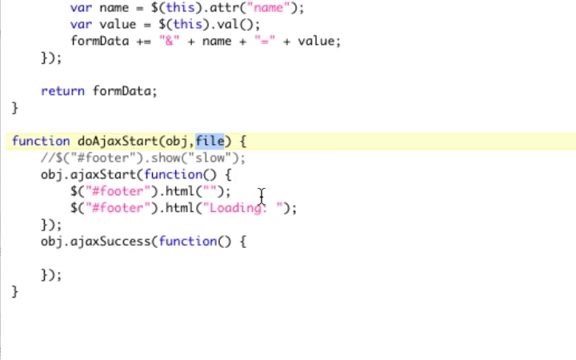
mouse_move(267, 207)
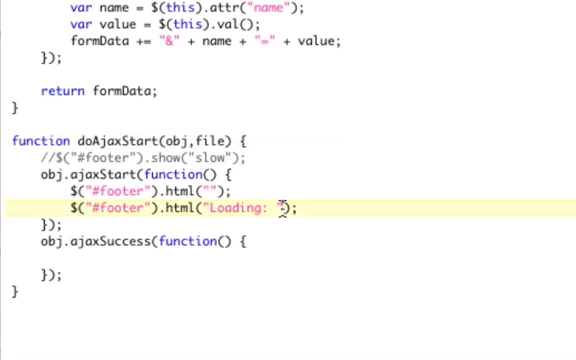
type("+file")
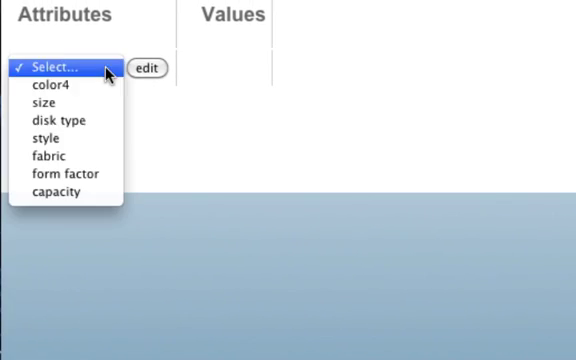
Step: Pick color4 from the Attributes list so the footer shows "Loading: getValueTextbox.php"
left_click(55, 85)
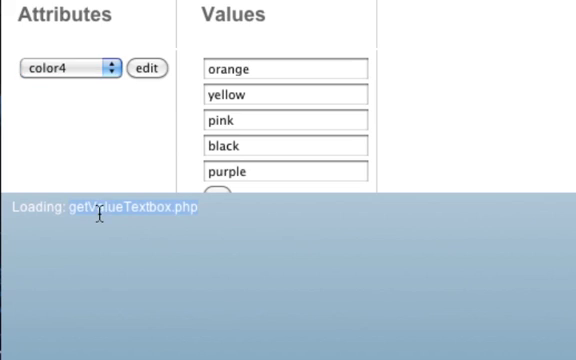
mouse_move(437, 280)
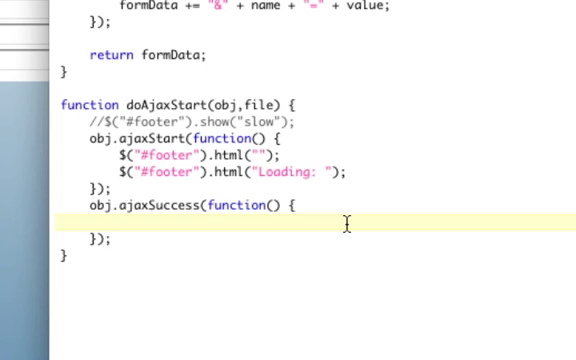
Step: Start a counting loop for(i=0;i<5;i inside the ajaxSuccess handler
type("for(")
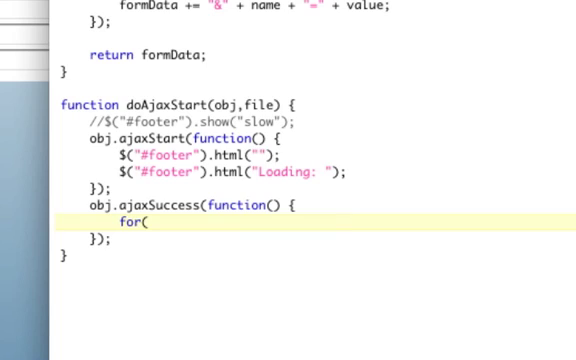
type("i=0;")
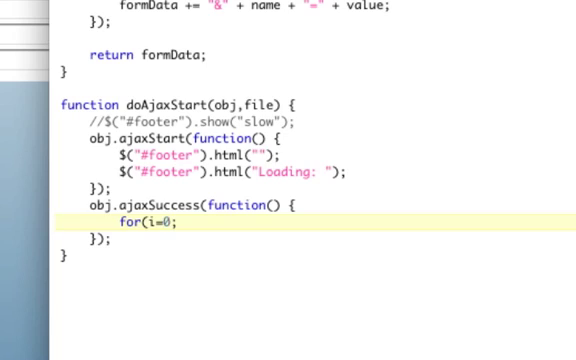
type(";i<")
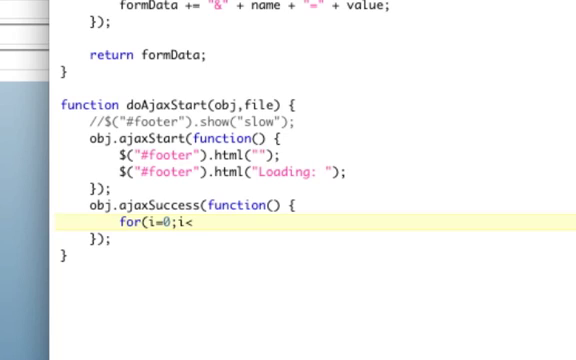
type("5;i")
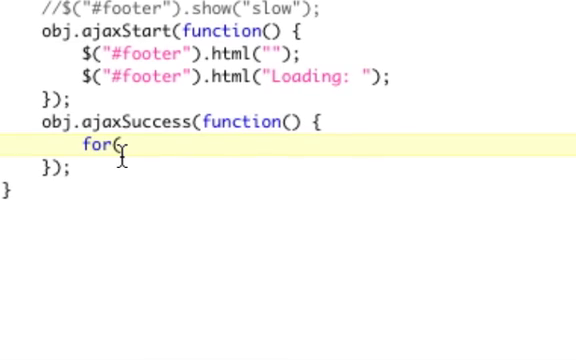
Step: Replace it with a for(prop in loop, removing the stray extra letter
type("prop")
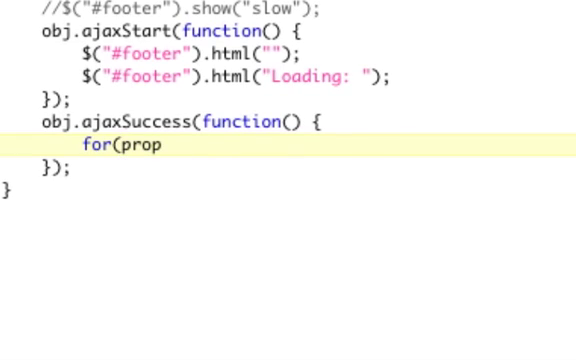
type("e")
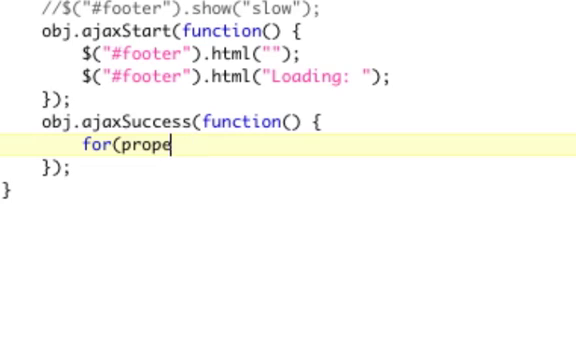
key("Backspace")
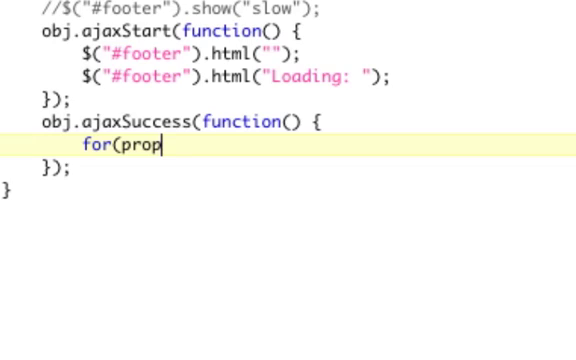
type("in")
left_click(185, 122)
type("event, xmlHttp, opt")
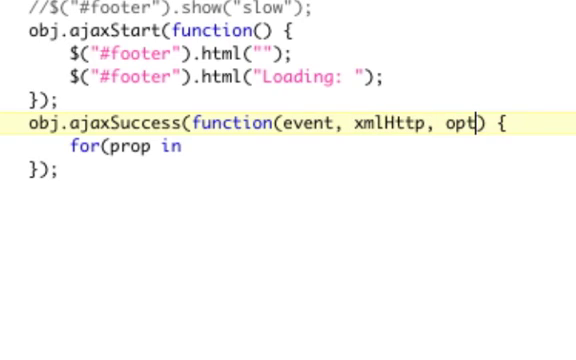
Step: Rename the third parameter to options and complete the loop as for(prop in xmlHttp) {
type("io")
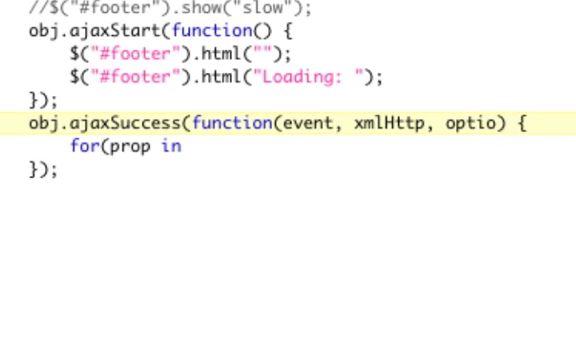
type("ns")
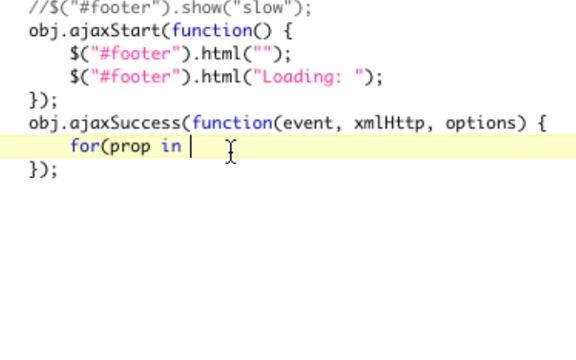
type("xmlHttp")
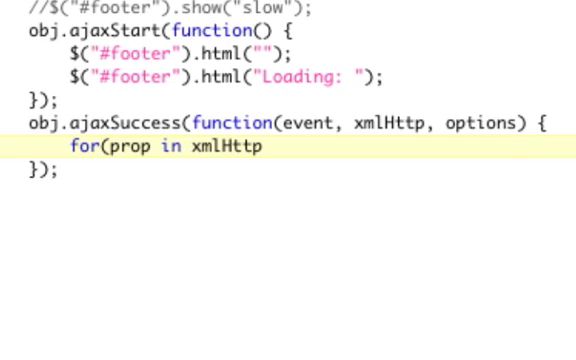
type(") {")
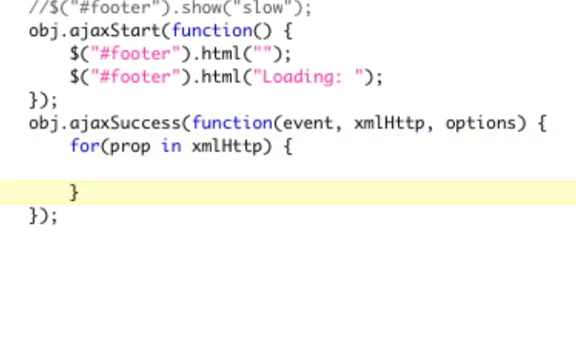
left_click(113, 178)
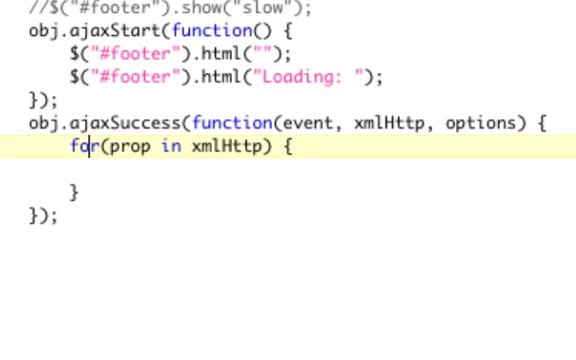
Step: Declare var str = "" and begin appending "Property: "+prop to str
type("var st")
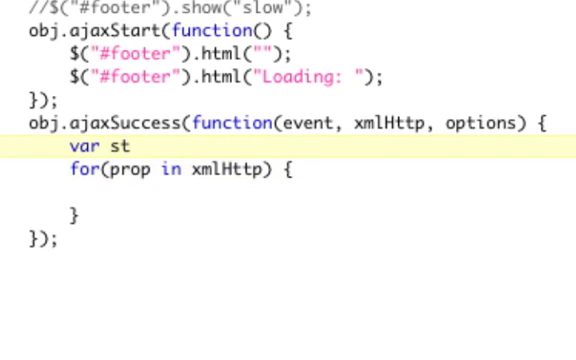
type("r = \"\";")
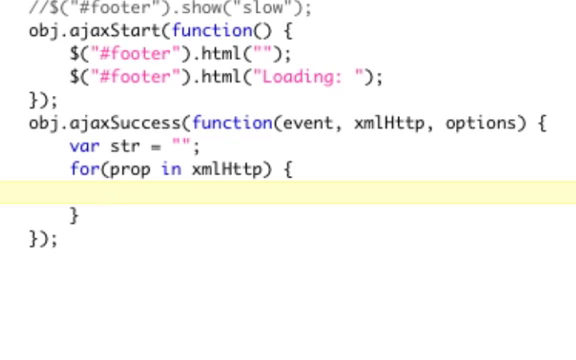
type("str =")
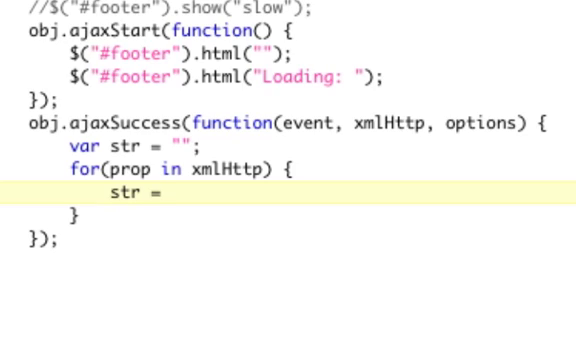
type("+=")
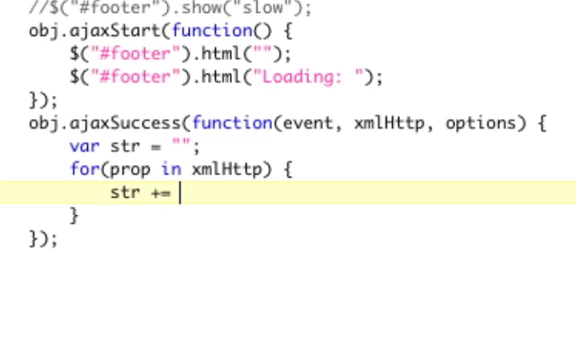
type("\"Por")
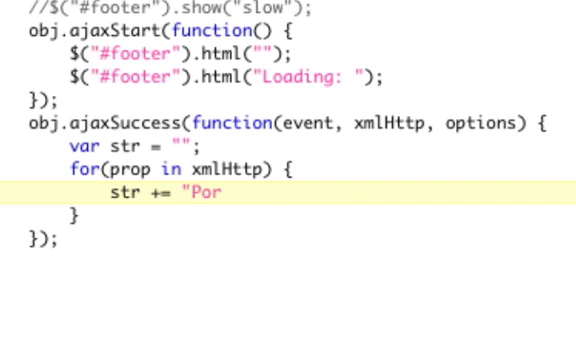
type("perty")
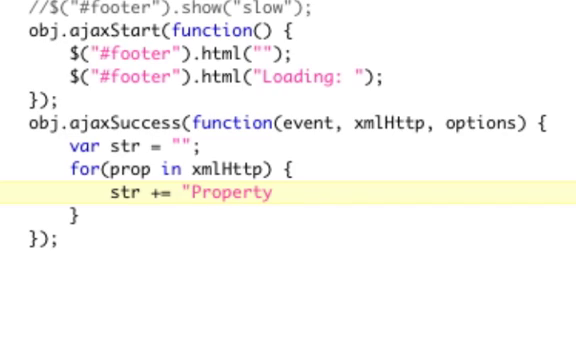
type(": \"+")
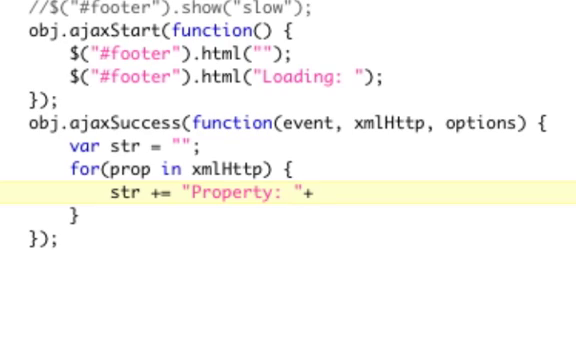
type("prop")
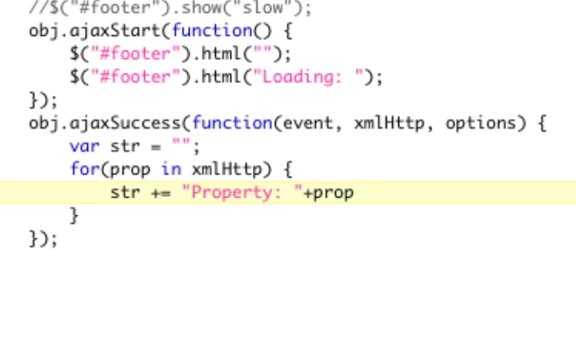
Step: Continue the line with " - Value: "+xmlHttp[prop], fixing a mistyped letter
type("+\"")
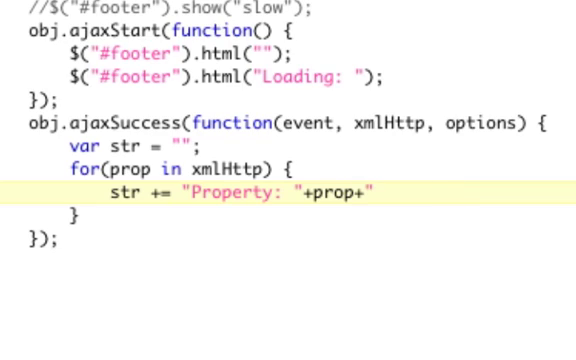
left_click(372, 193)
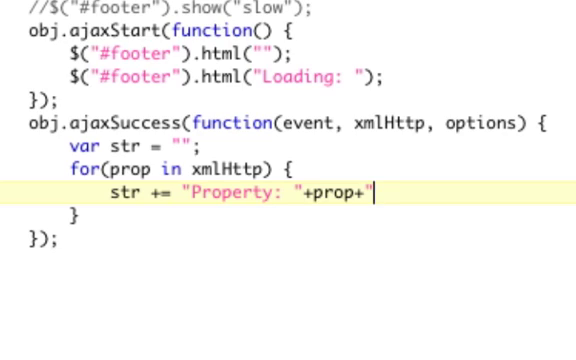
type("-")
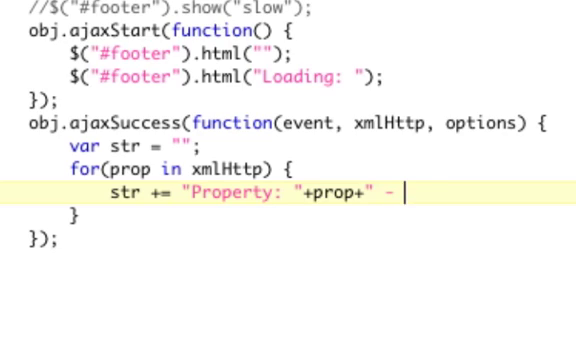
type("Value: \"")
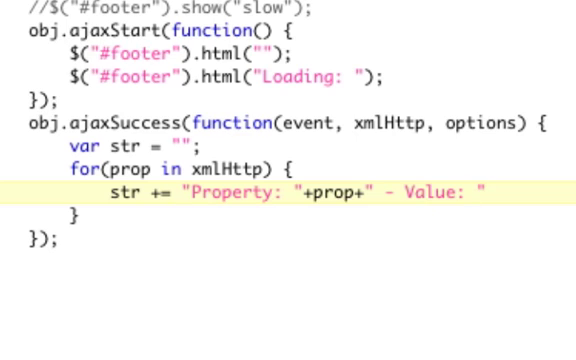
type("+p")
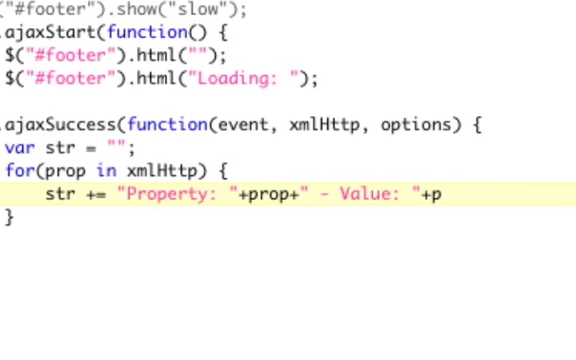
key("Backspace")
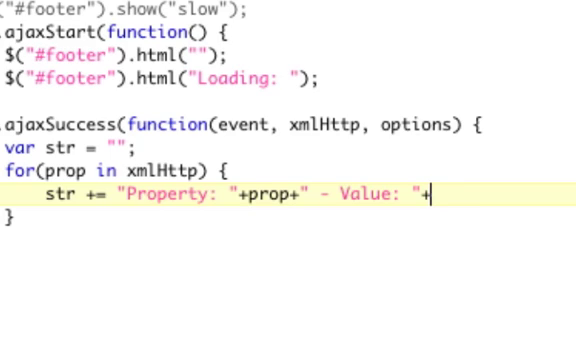
type("xmlHttp")
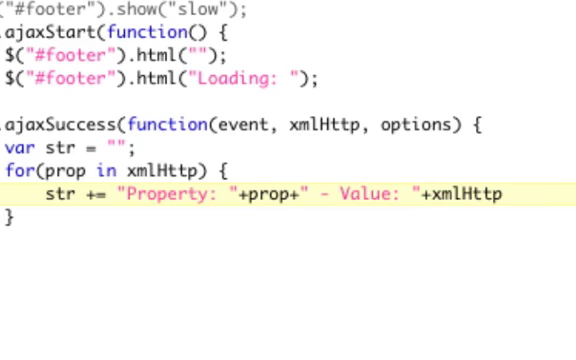
type("[prop]+\"<br>\";")
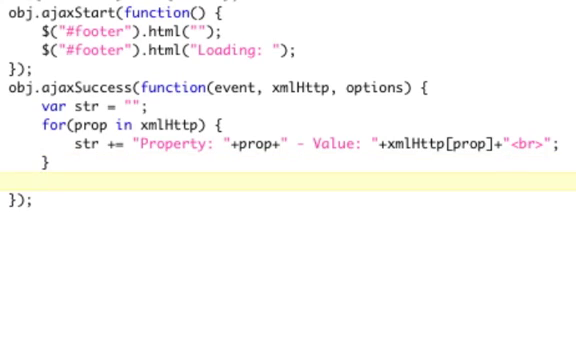
Step: Begin the footer output line $("#footer").html( below the loop
type("$(\"#footer\").h")
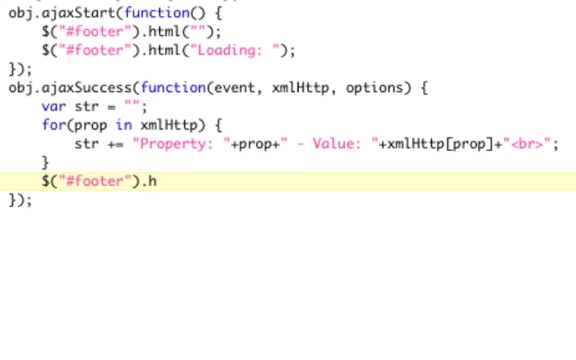
type("tml(")
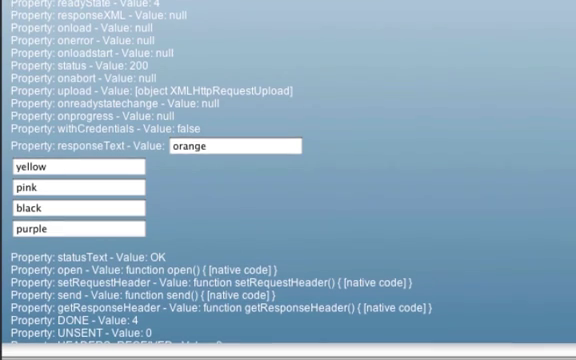
Step: Scroll through the footer's xmlHttp property list, including status 200 and statusText OK
scroll("down", 3)
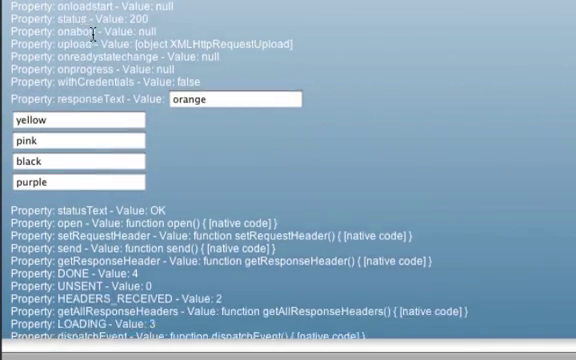
scroll("up", 3)
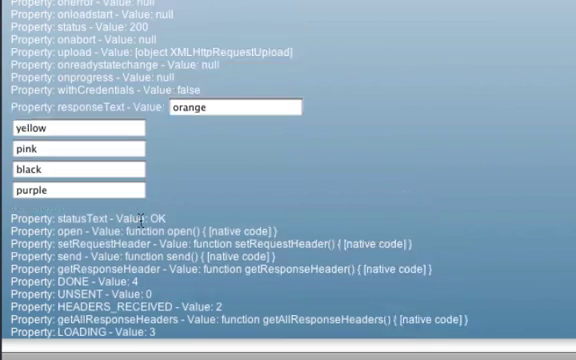
scroll("up", 3)
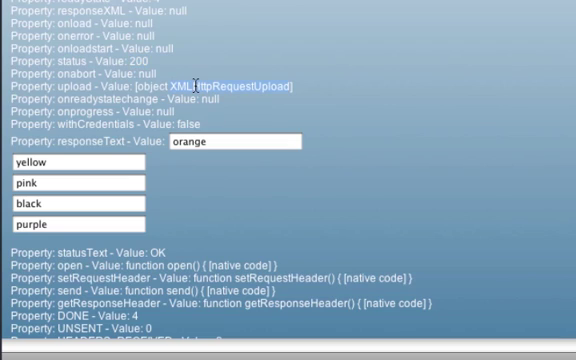
mouse_move(58, 153)
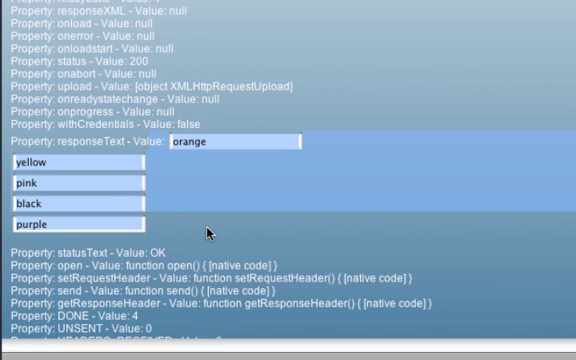
scroll("down", 3)
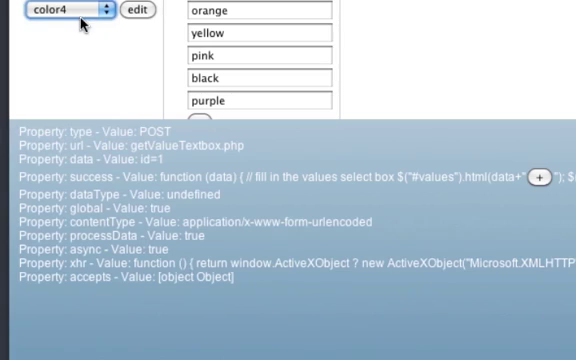
mouse_move(242, 283)
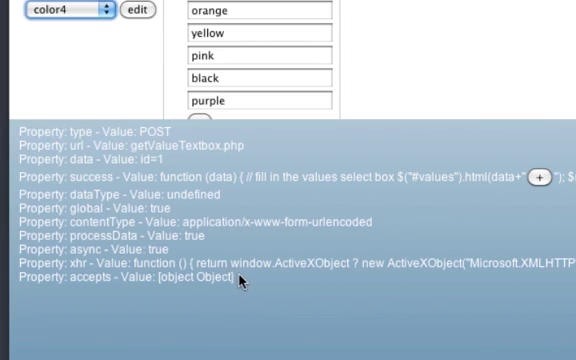
mouse_move(113, 152)
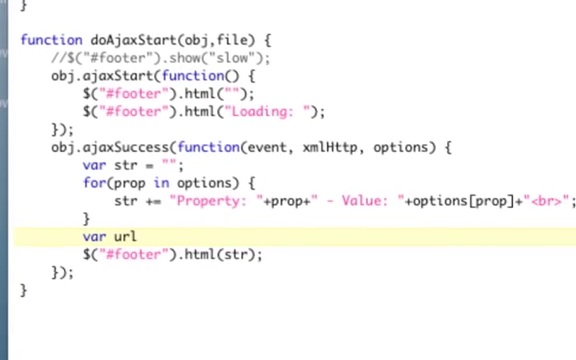
Step: Set url = options.url and wrap the properties loop in a /* comment
type("= options.url;")
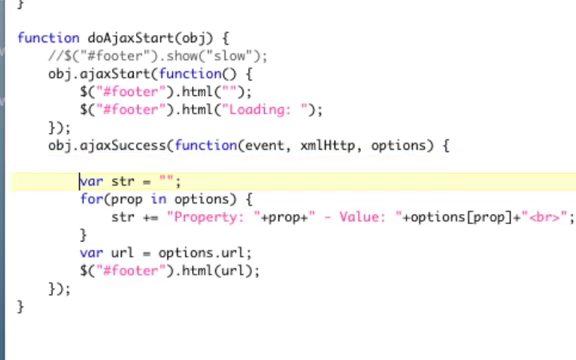
type("/*")
type("*/")
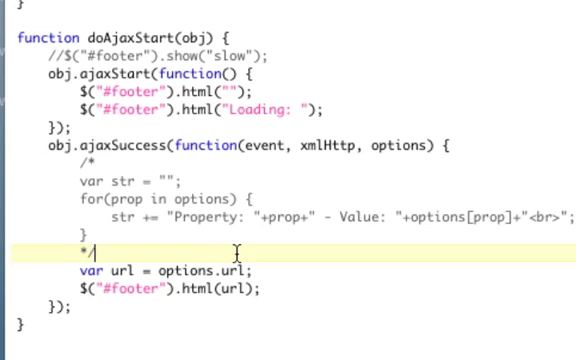
scroll("up", 3)
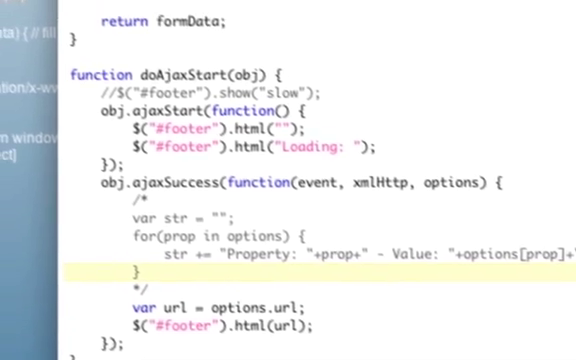
Step: Select color4 from the attribute dropdown to fire a new request
left_click(90, 37)
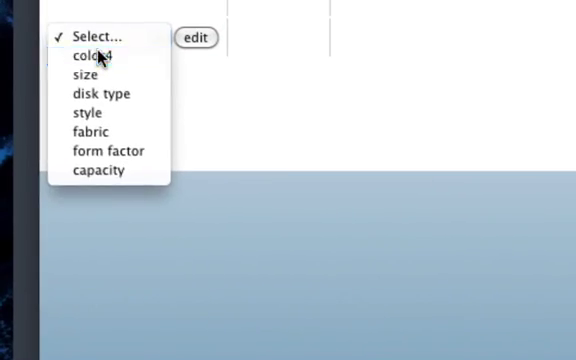
left_click(90, 55)
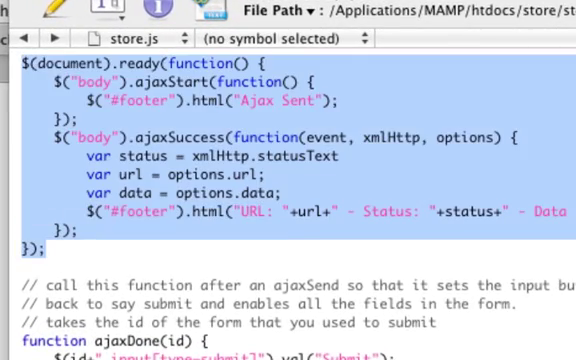
mouse_move(330, 315)
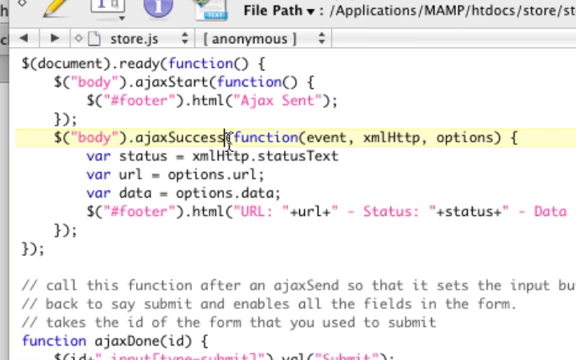
Step: Rename the body handler's ajaxSuccess method to ajaxComplete
type("ajaxComplete")
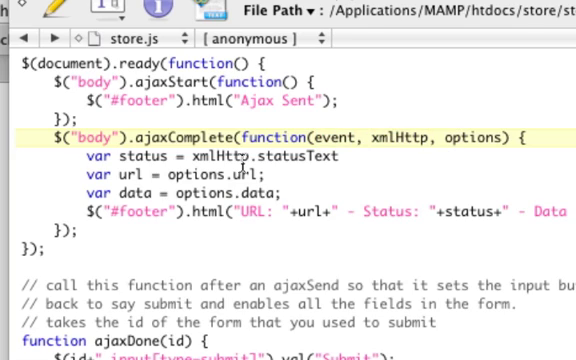
double_click(222, 156)
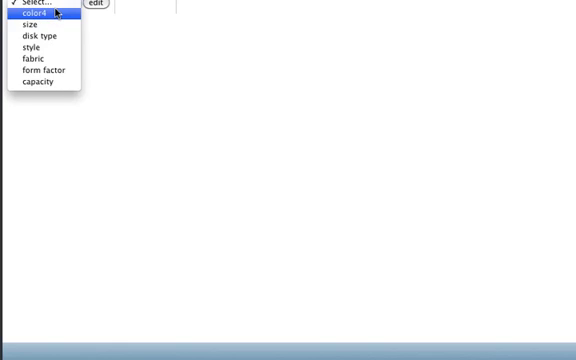
Step: Pick color4 from the dropdown so the footer reports getValueTextbox.php, status OK, id=1
left_click(40, 15)
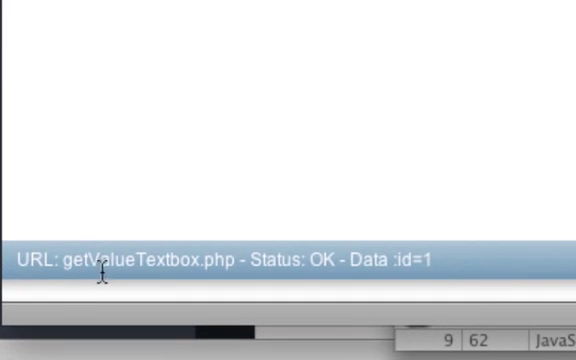
mouse_move(273, 264)
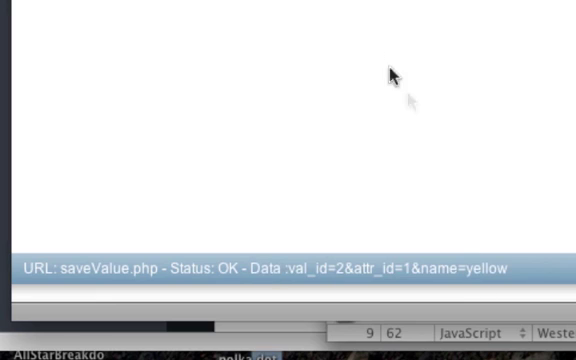
mouse_move(422, 205)
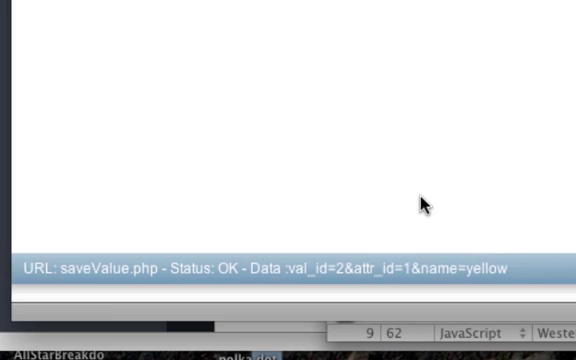